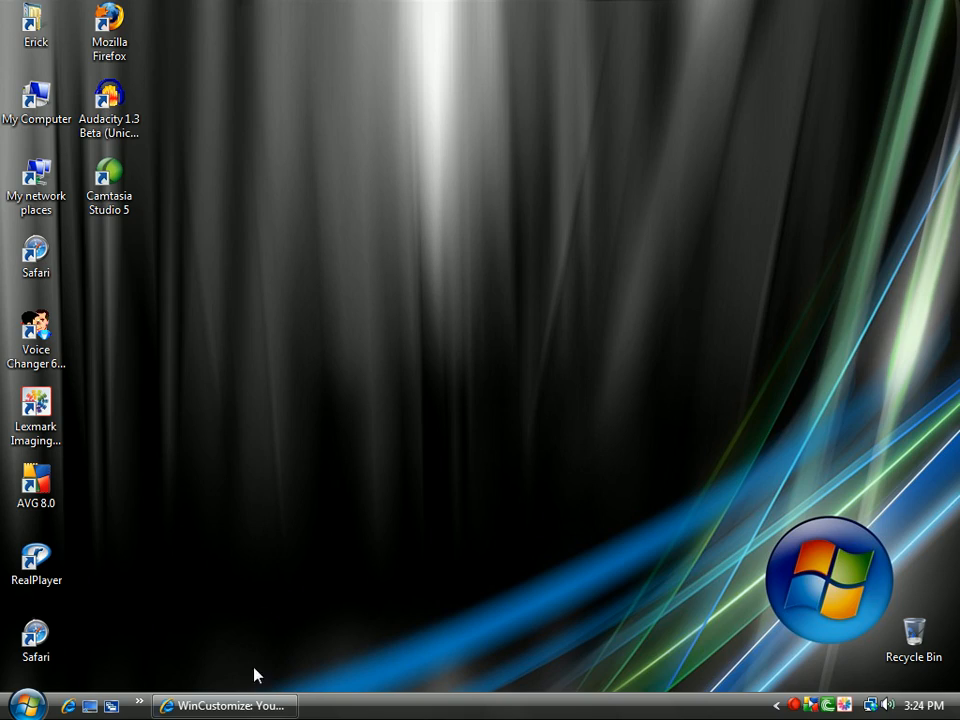
# Restore the browser and go to download.com from the address bar.
pyautogui.click(224, 704)
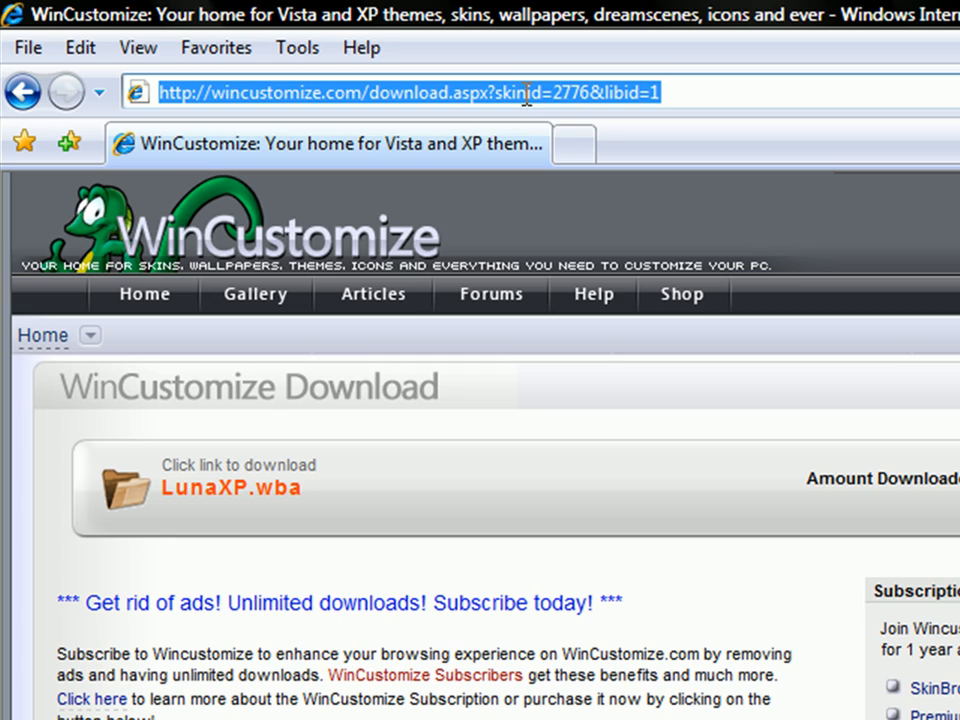
pyautogui.write('downloa')
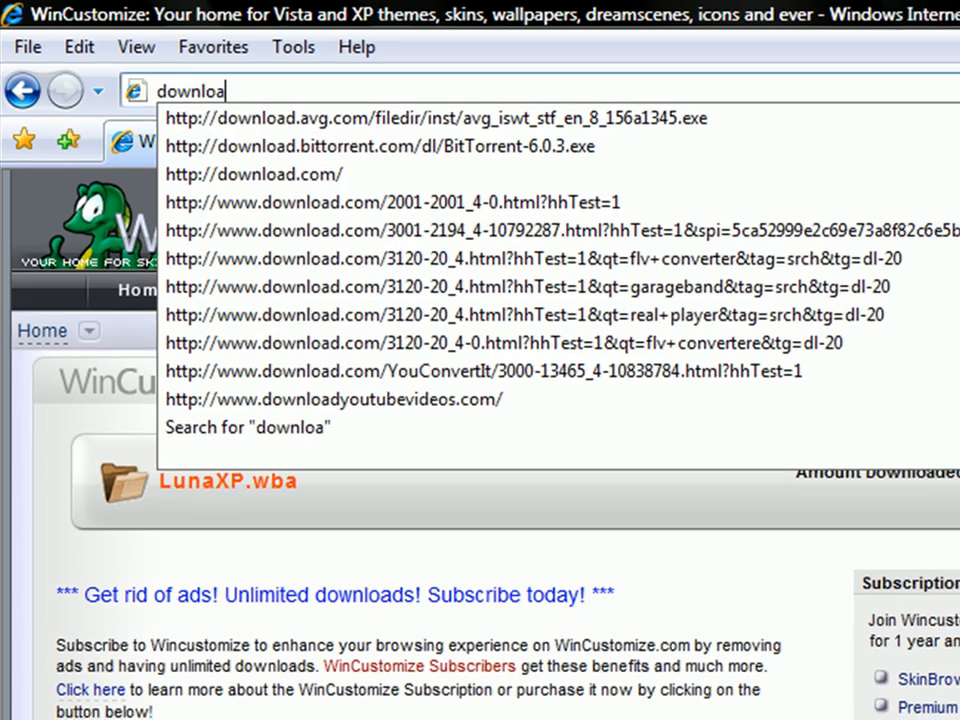
pyautogui.click(252, 174)
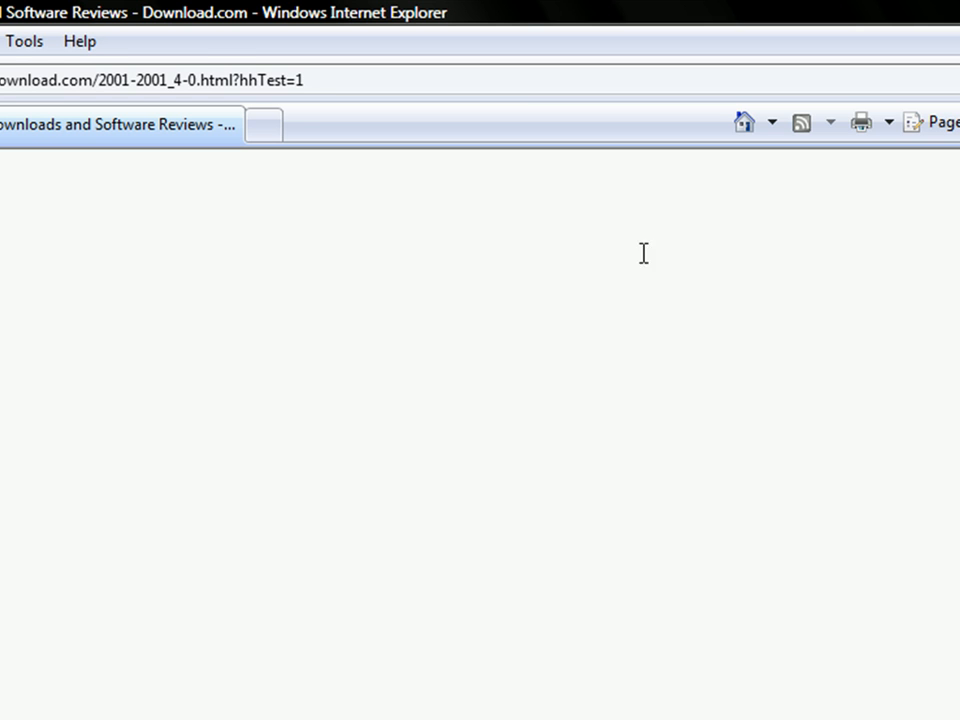
pyautogui.moveTo(628, 388)
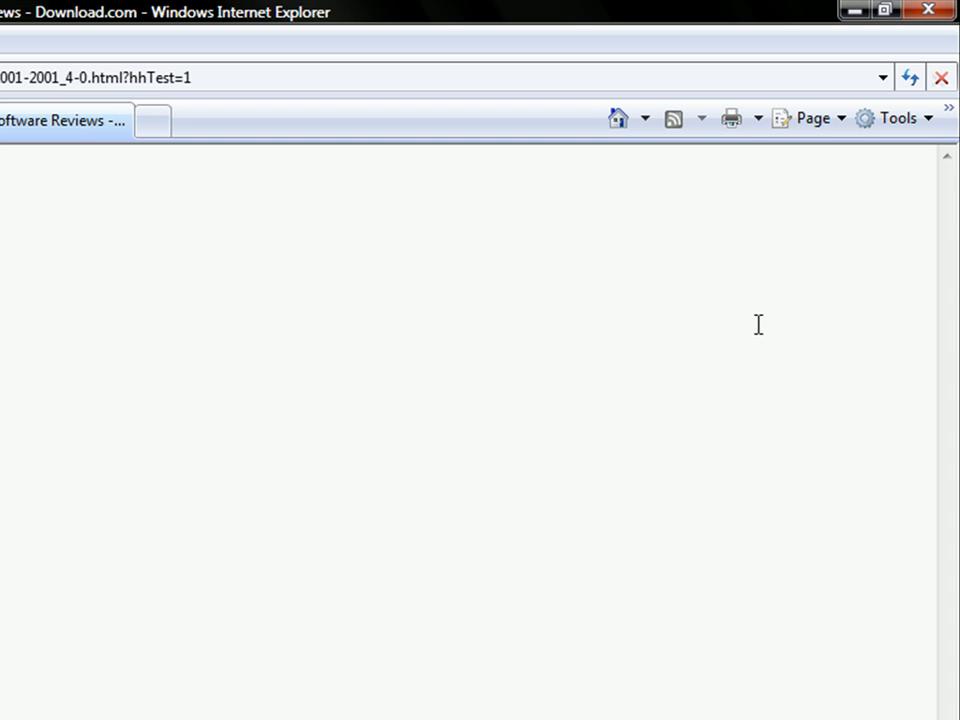
pyautogui.moveTo(616, 332)
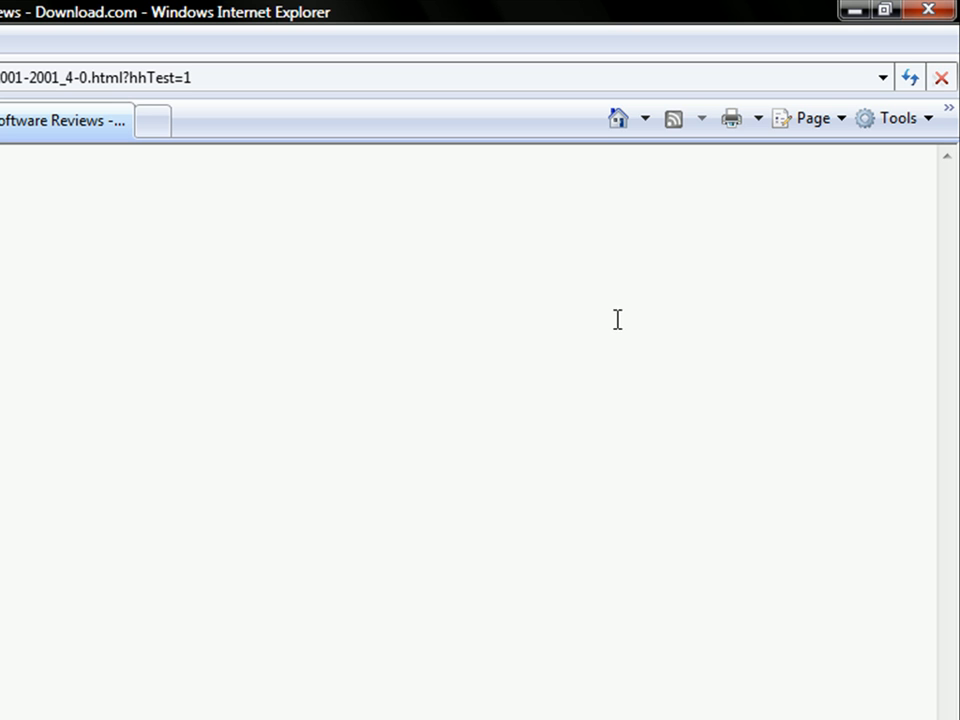
pyautogui.moveTo(598, 314)
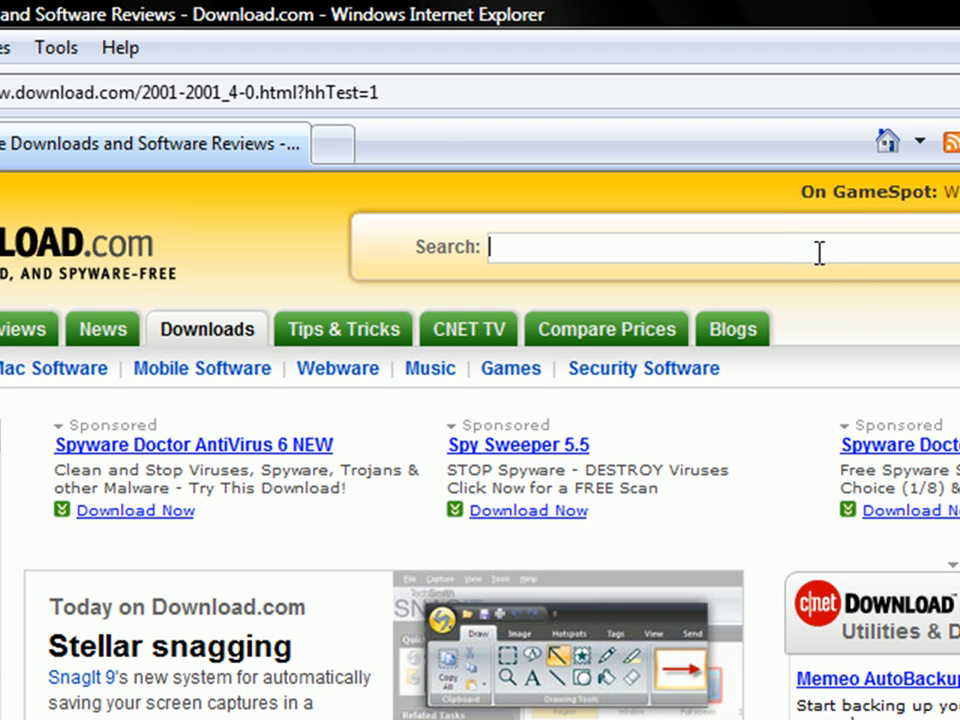
# Search Download.com for WindowBlinds and choose the WindowBlinds 6.2 build 61 result.
pyautogui.write('Win')
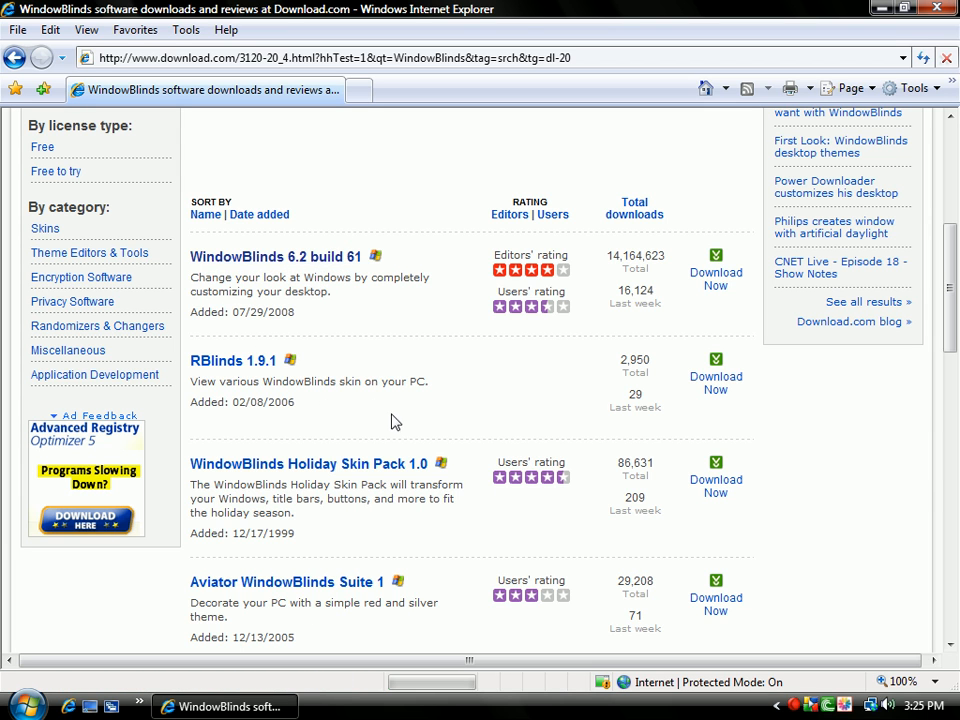
pyautogui.click(276, 256)
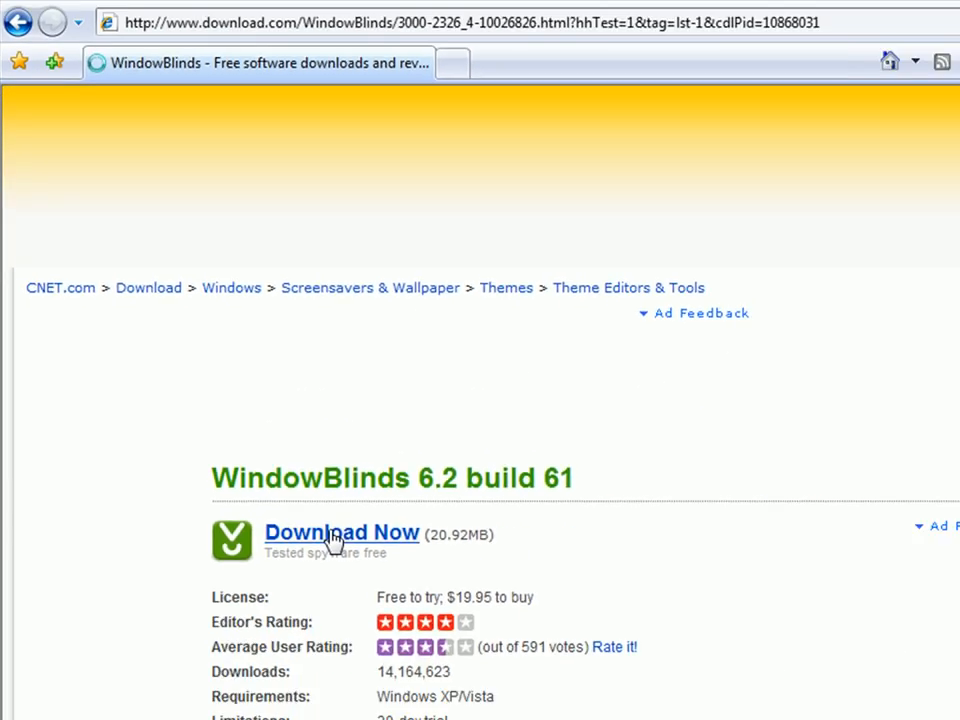
# Start the WindowBlinds 6.2 download via Download Now and answer the run-or-save prompt.
pyautogui.click(340, 532)
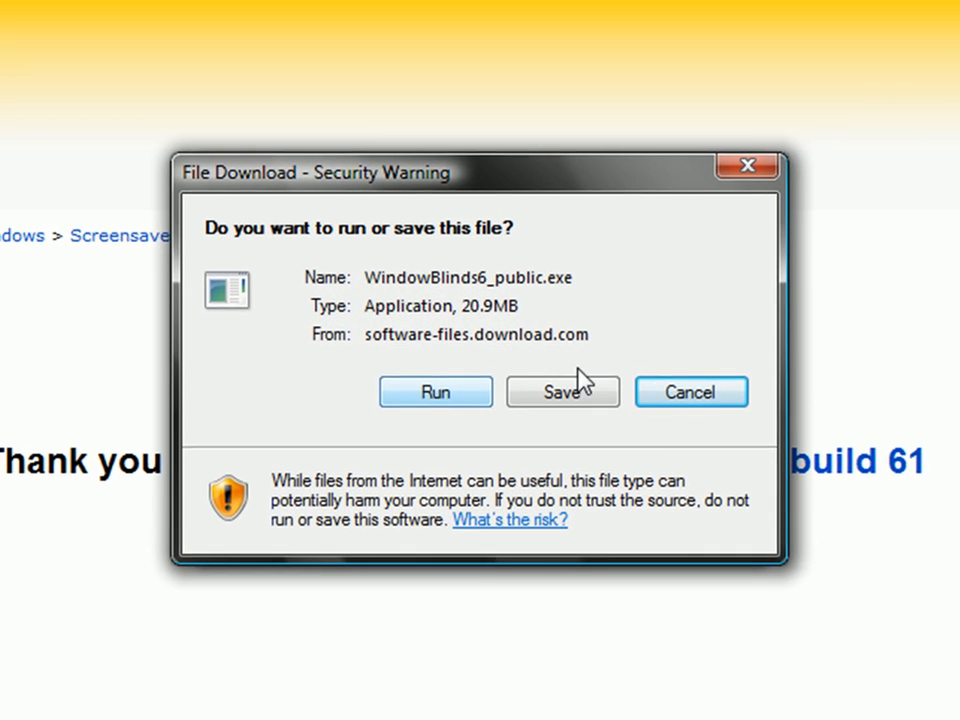
pyautogui.moveTo(556, 288)
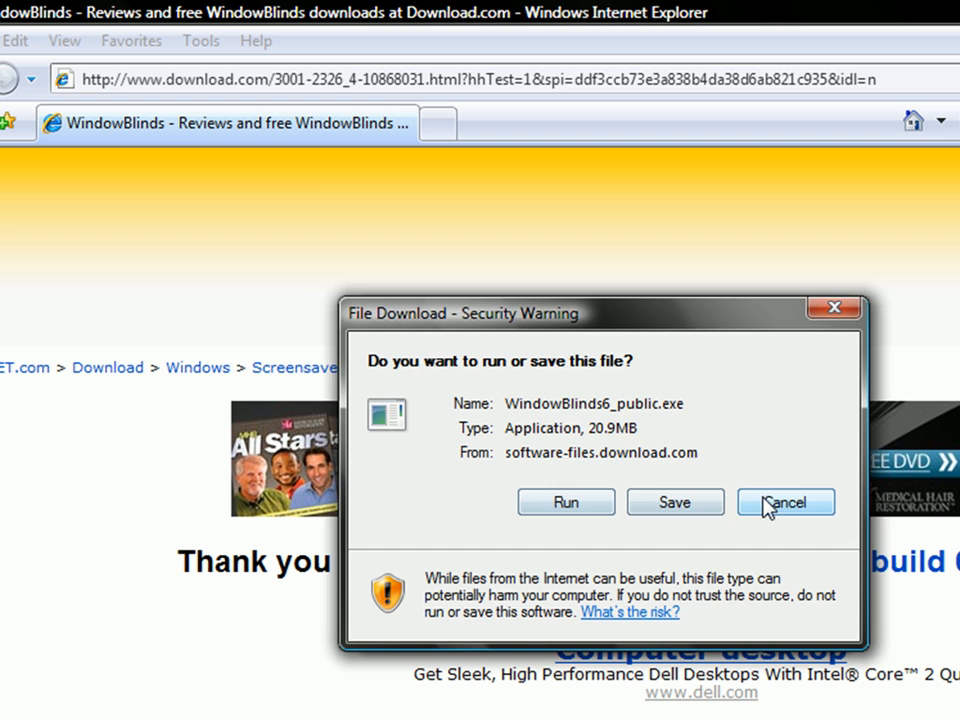
pyautogui.click(784, 502)
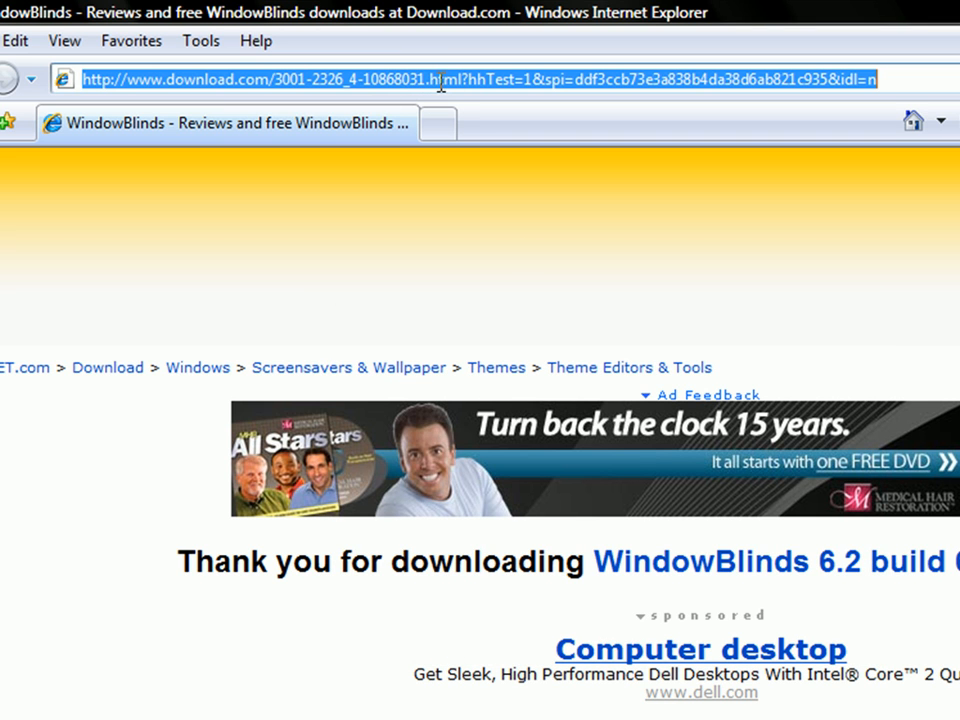
# Go to wincustomize from the address bar, then minimize Internet Explorer to the desktop.
pyautogui.write('wincusto')
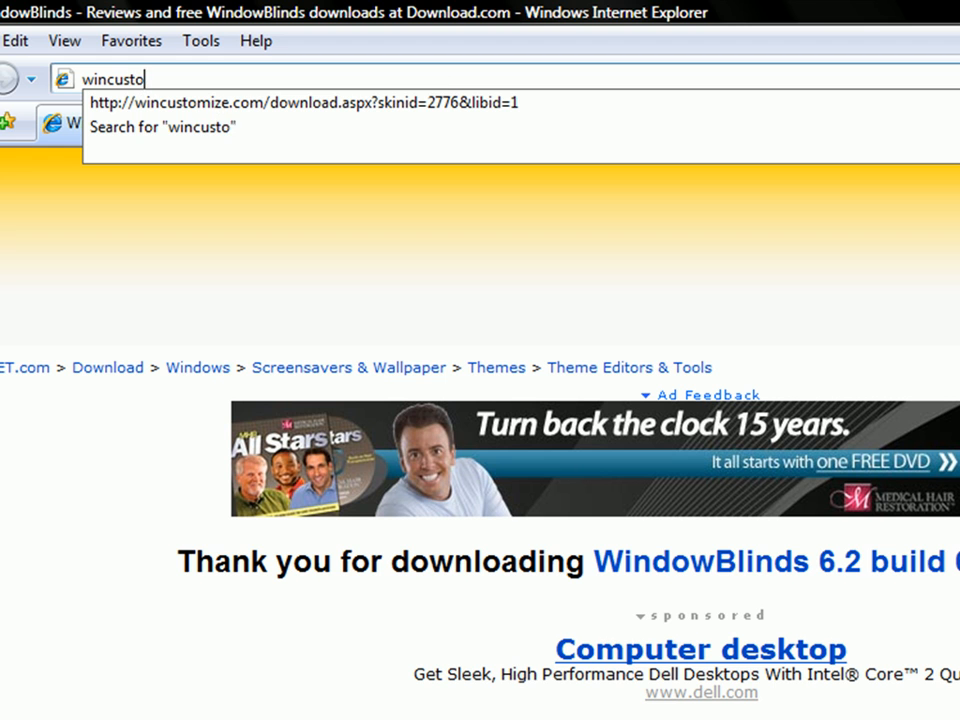
pyautogui.click(302, 102)
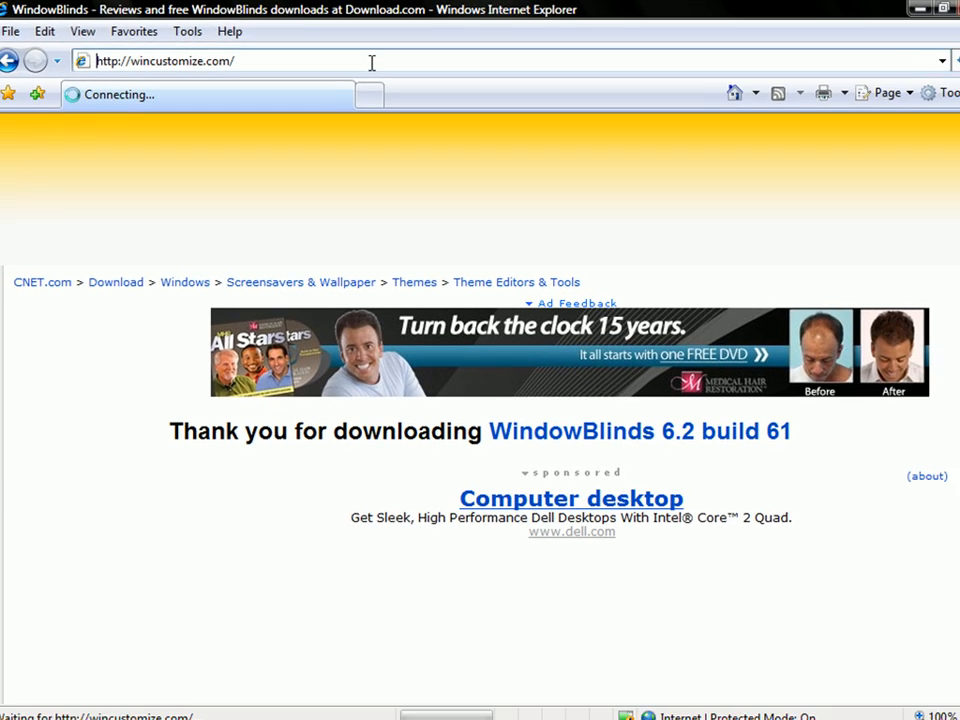
pyautogui.click(912, 8)
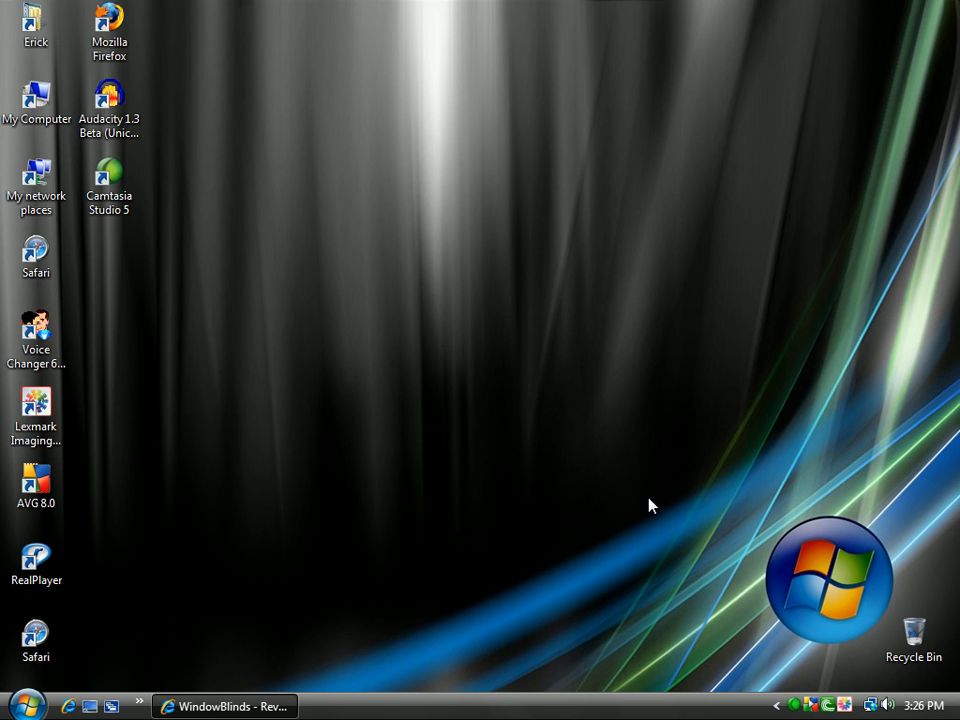
# Launch Safari from its desktop icon.
pyautogui.click(224, 706)
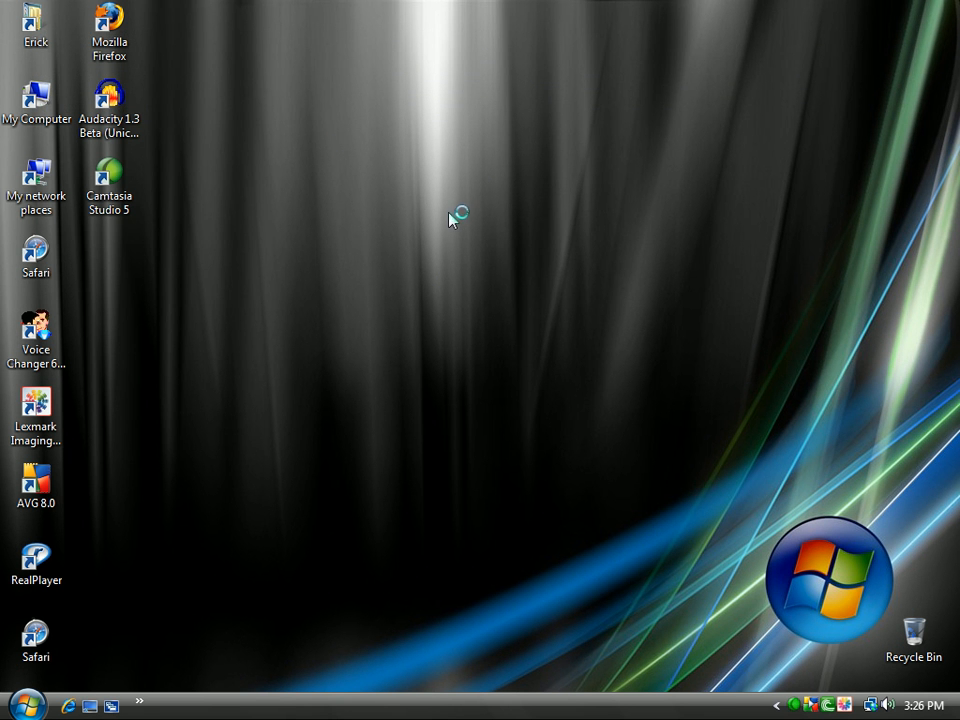
pyautogui.moveTo(356, 168)
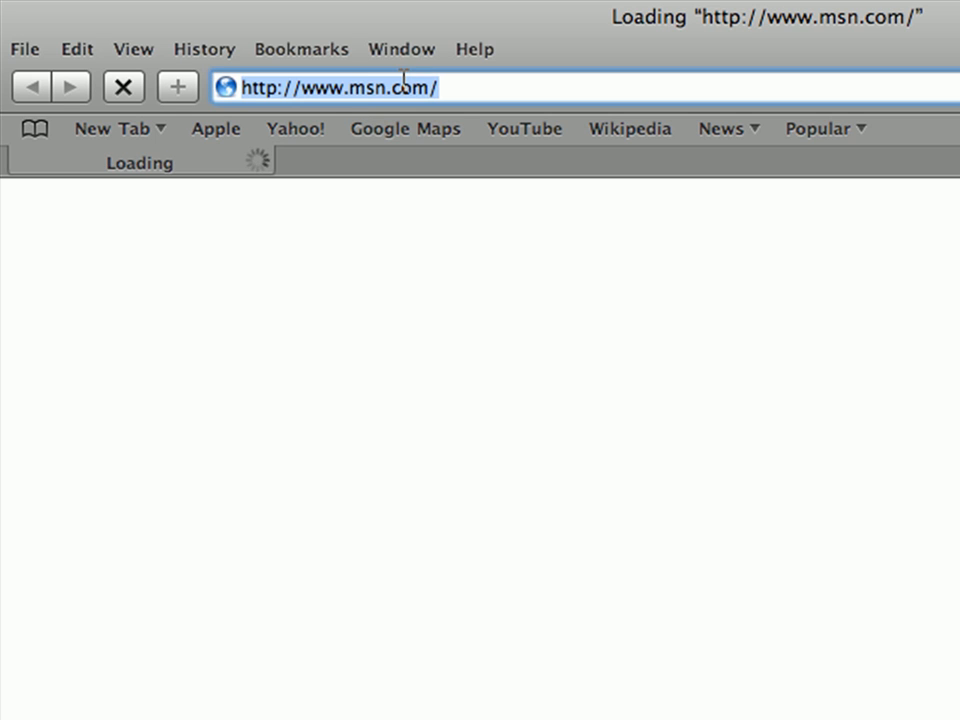
# Enter wincustomize.com in Safari's address bar to load the WinCustomize home page.
pyautogui.write('wi')
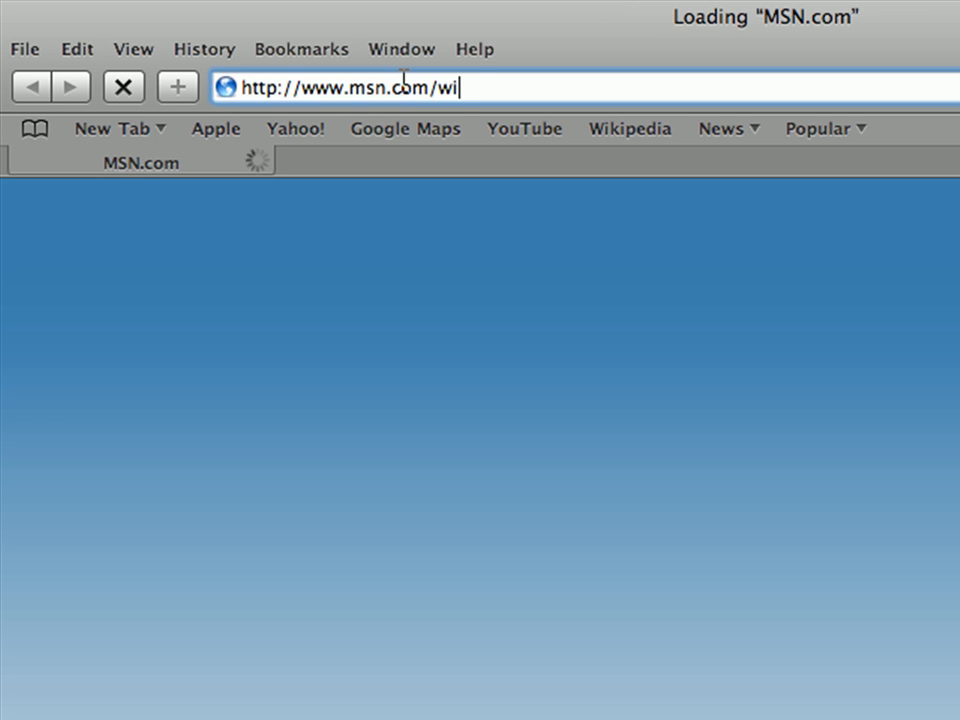
pyautogui.write('n')
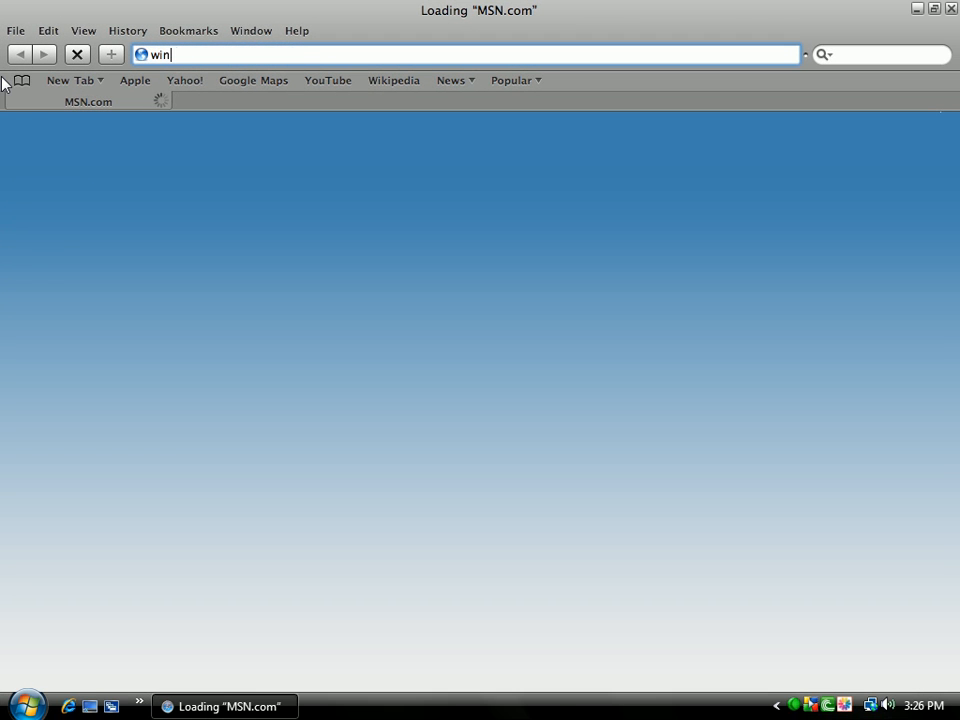
pyautogui.write('cu')
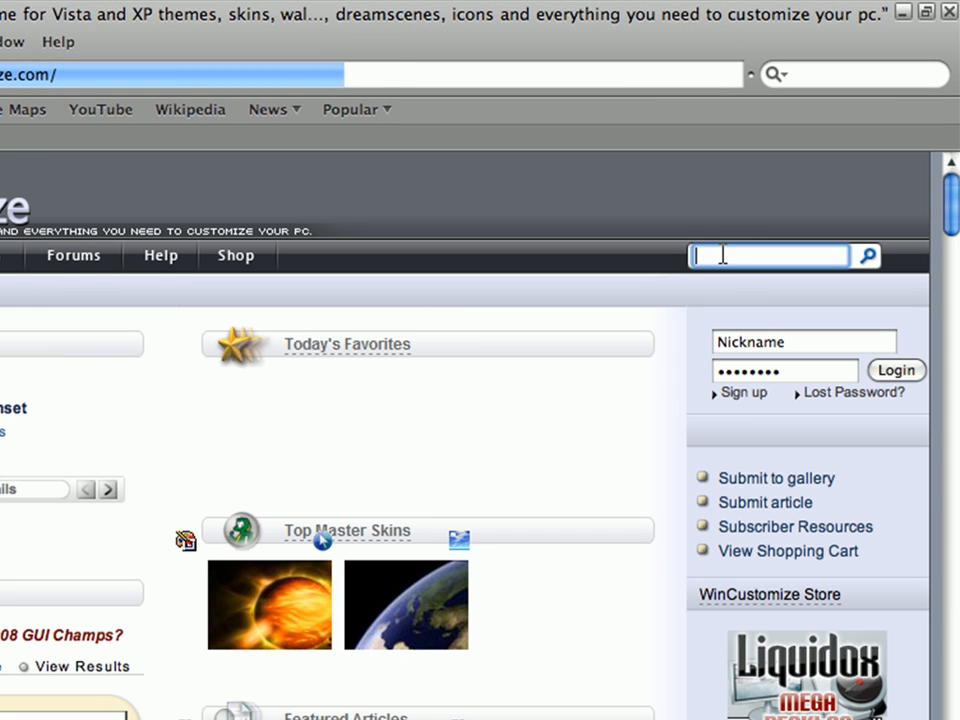
# Run a WinCustomize site search for 'Windows XP style'.
pyautogui.write('ws XP style')
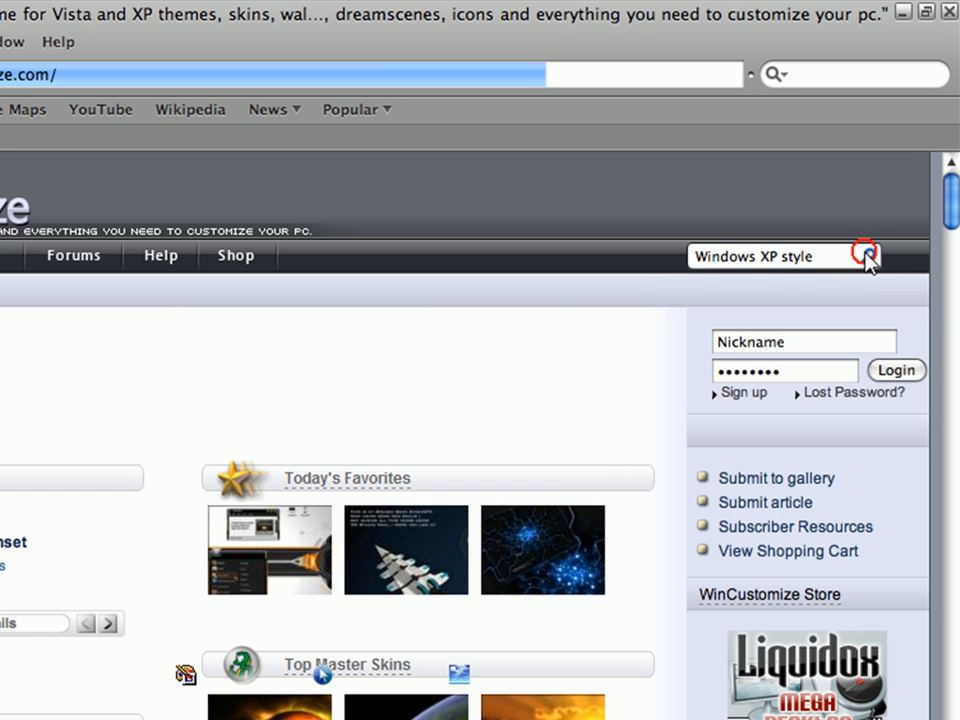
pyautogui.click(868, 256)
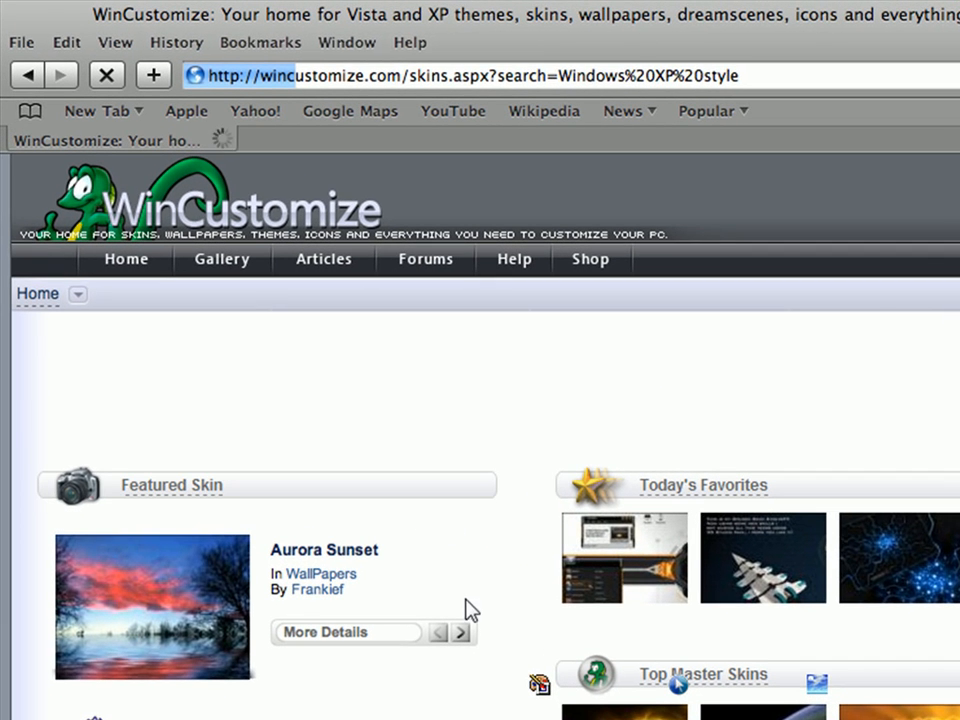
pyautogui.moveTo(476, 572)
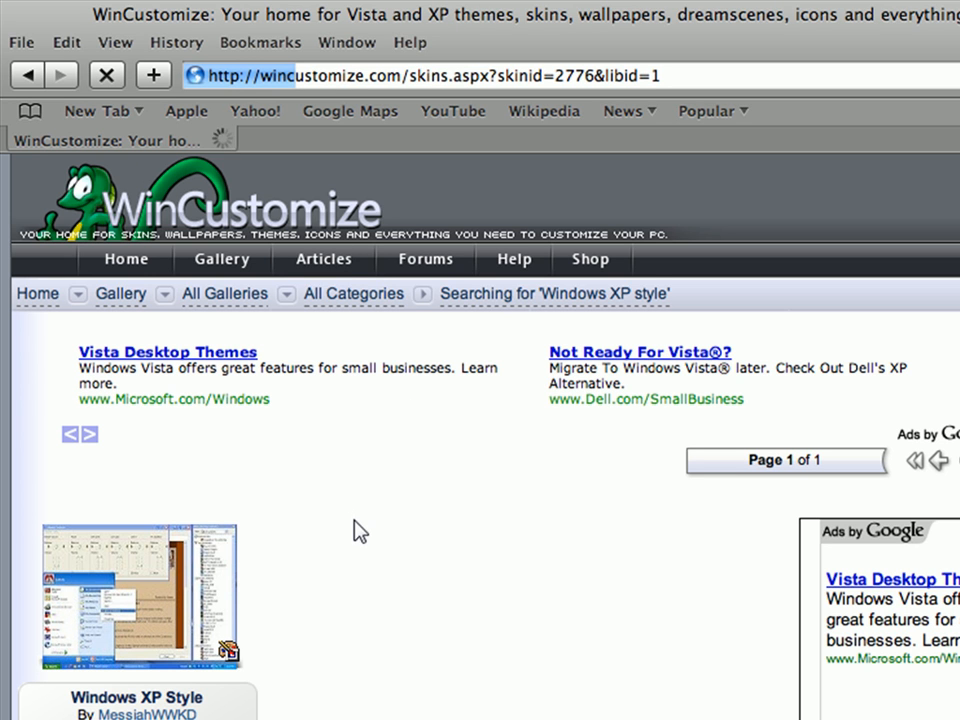
# Scroll to the Windows XP Style skin details and request its download, retrying the red Download button.
pyautogui.scroll(-3)
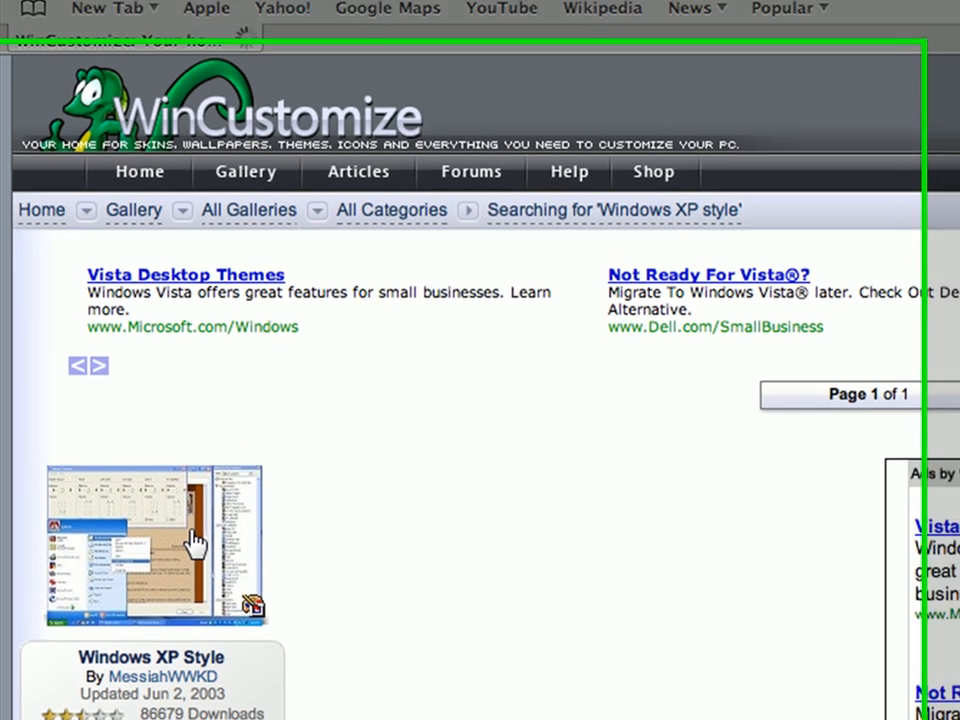
pyautogui.scroll(-3)
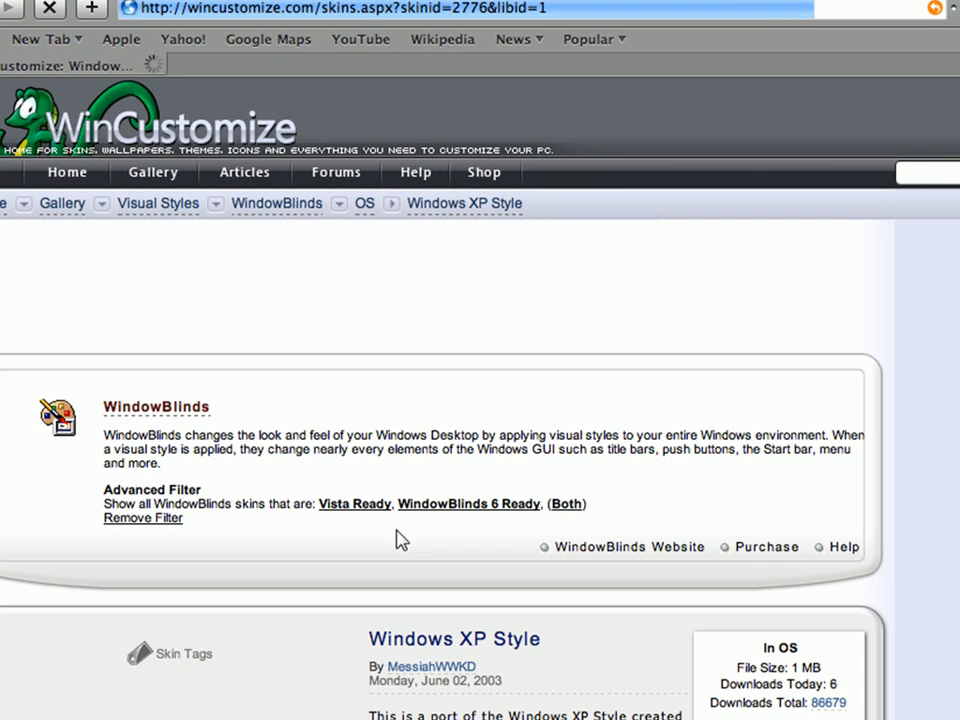
pyautogui.scroll(-3)
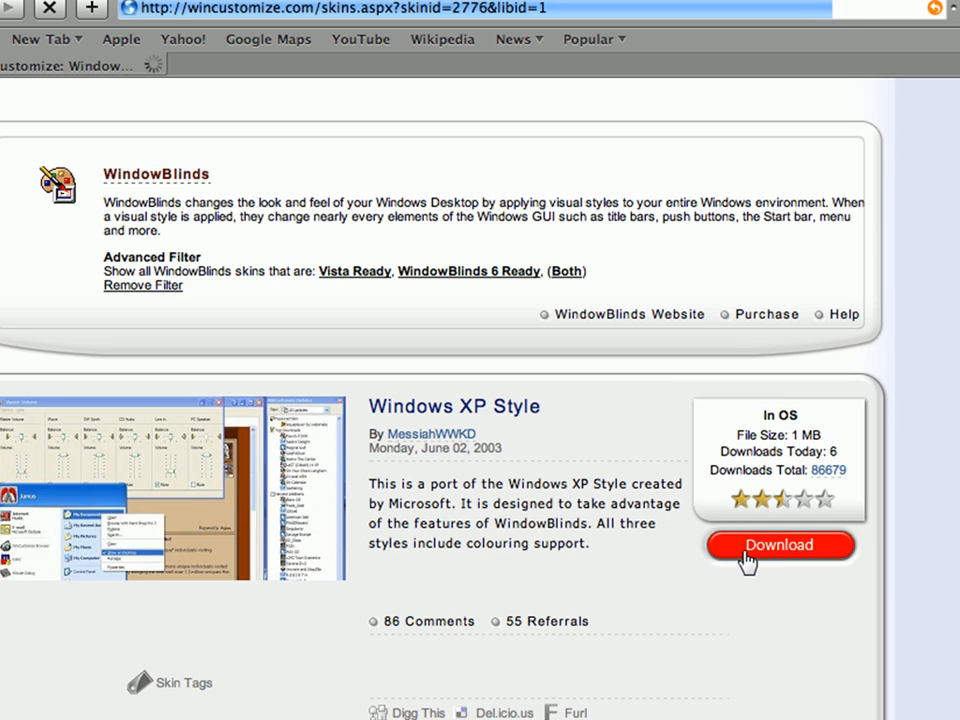
pyautogui.click(780, 544)
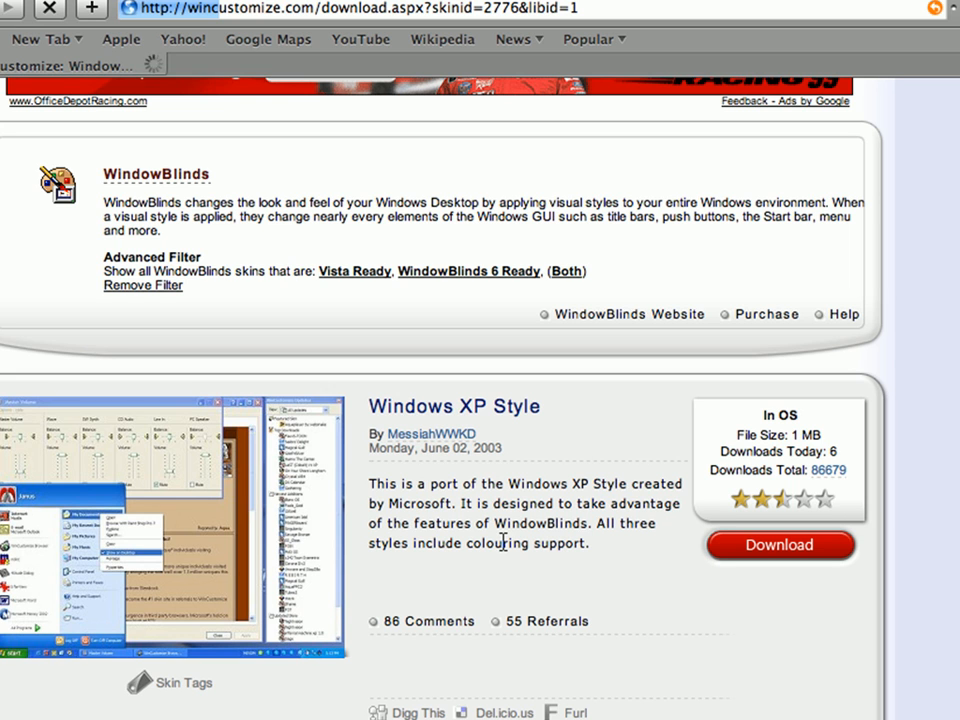
pyautogui.moveTo(784, 544)
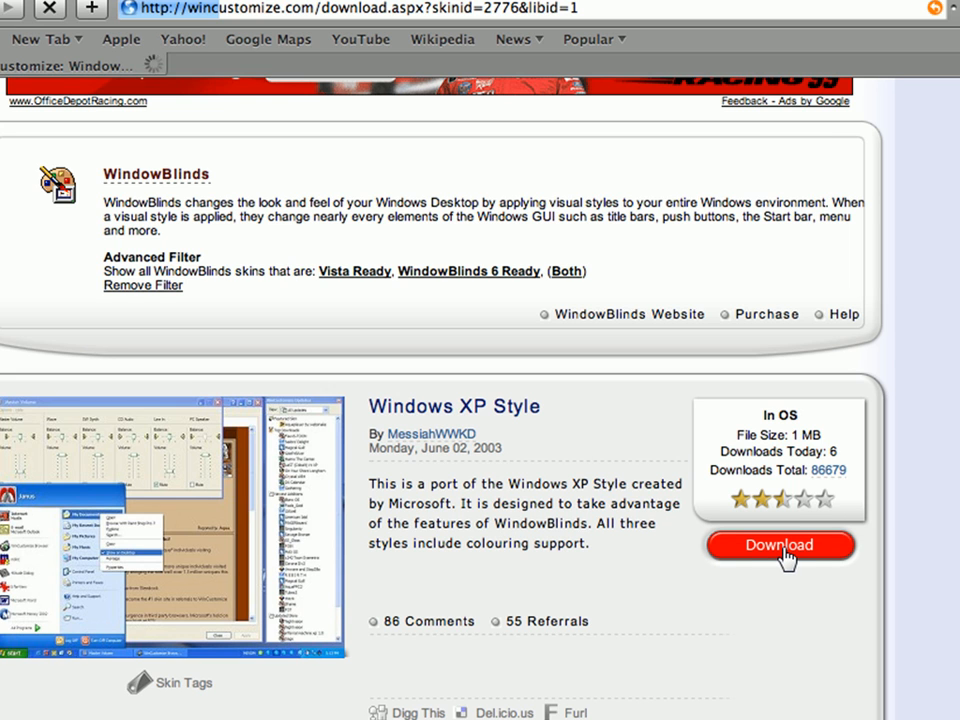
pyautogui.click(780, 544)
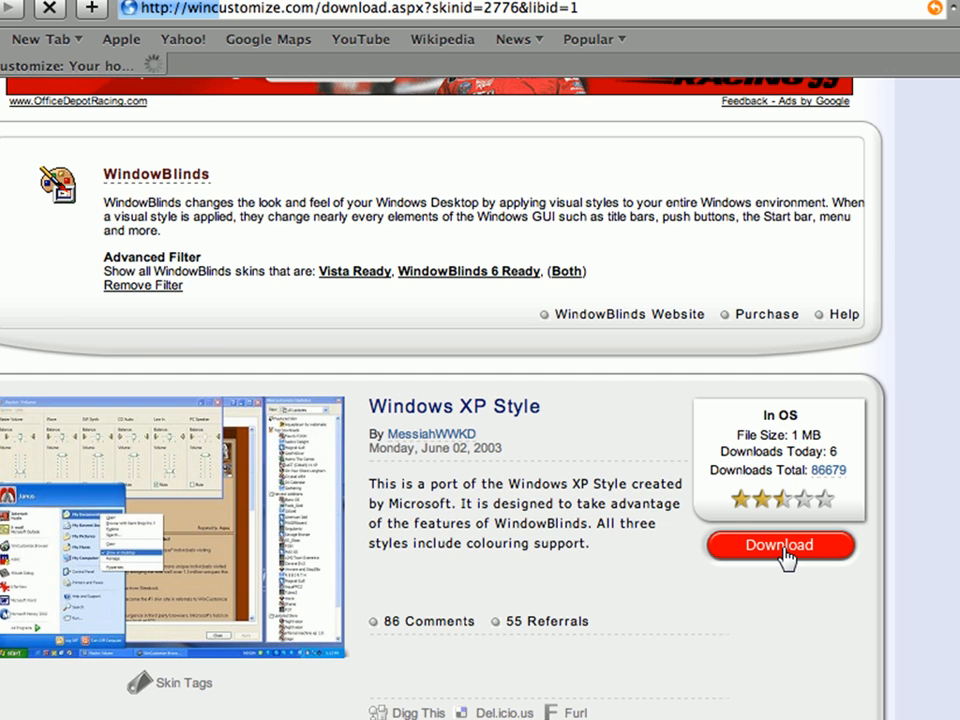
pyautogui.click(780, 544)
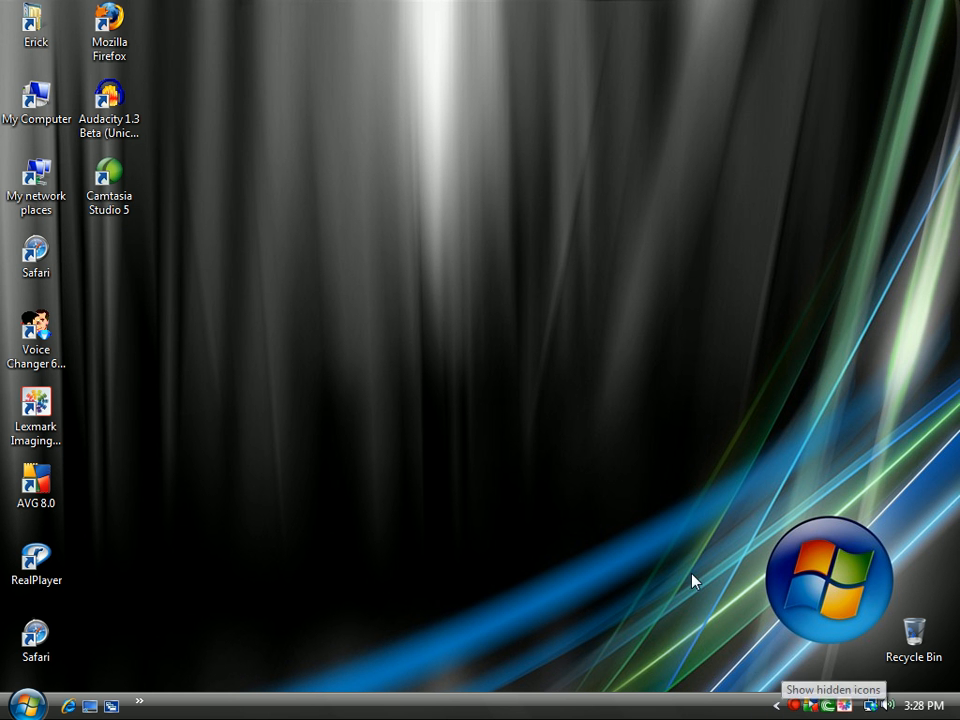
pyautogui.moveTo(172, 230); pyautogui.dragTo(172, 384)
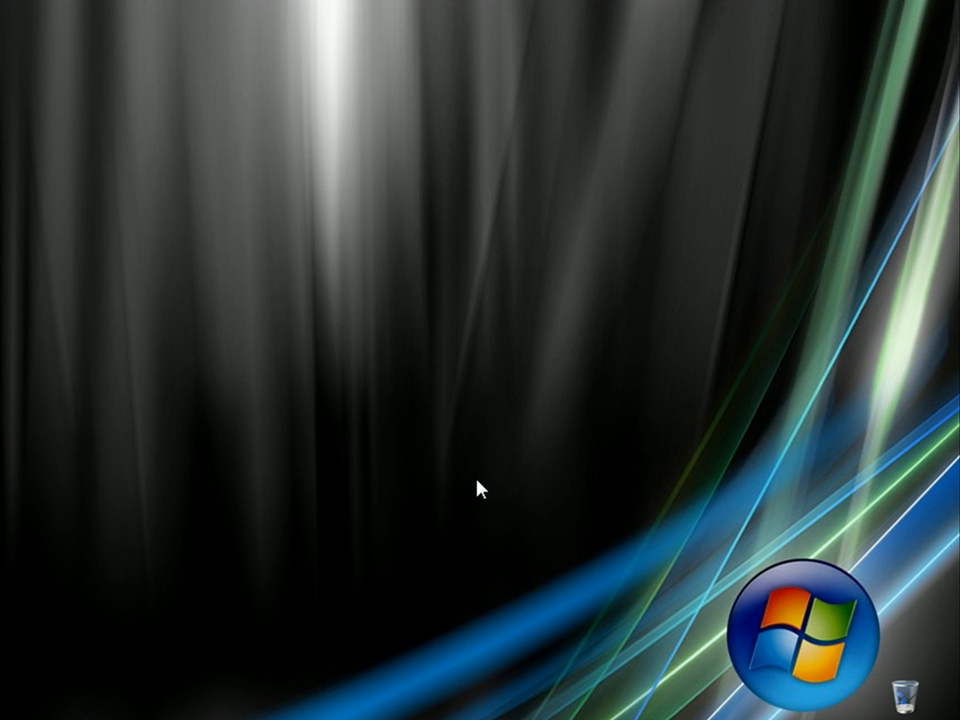
pyautogui.moveTo(414, 476)
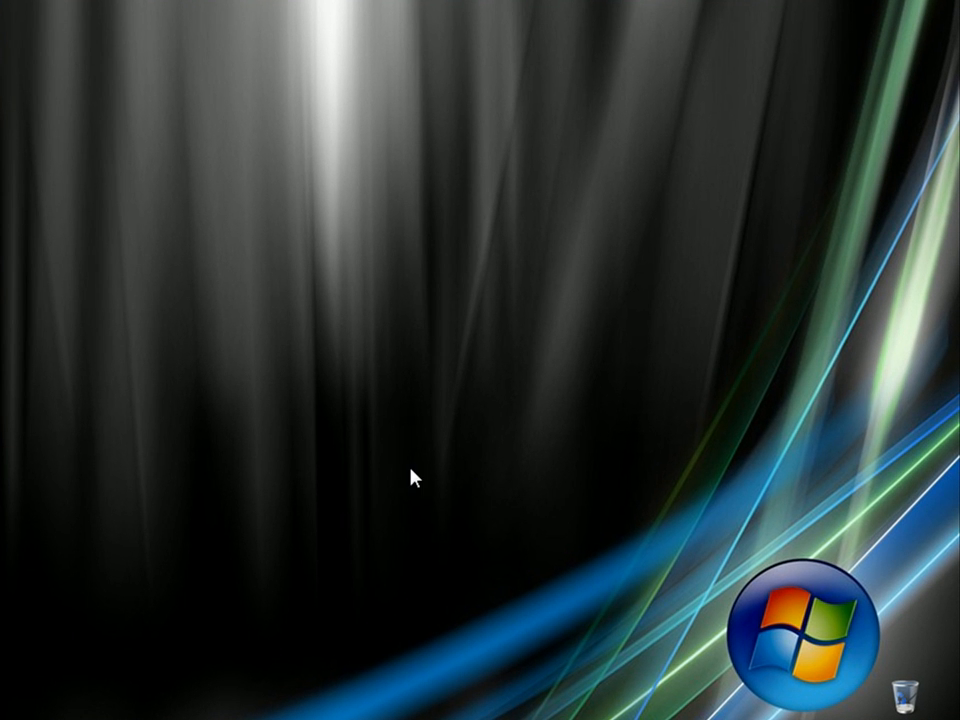